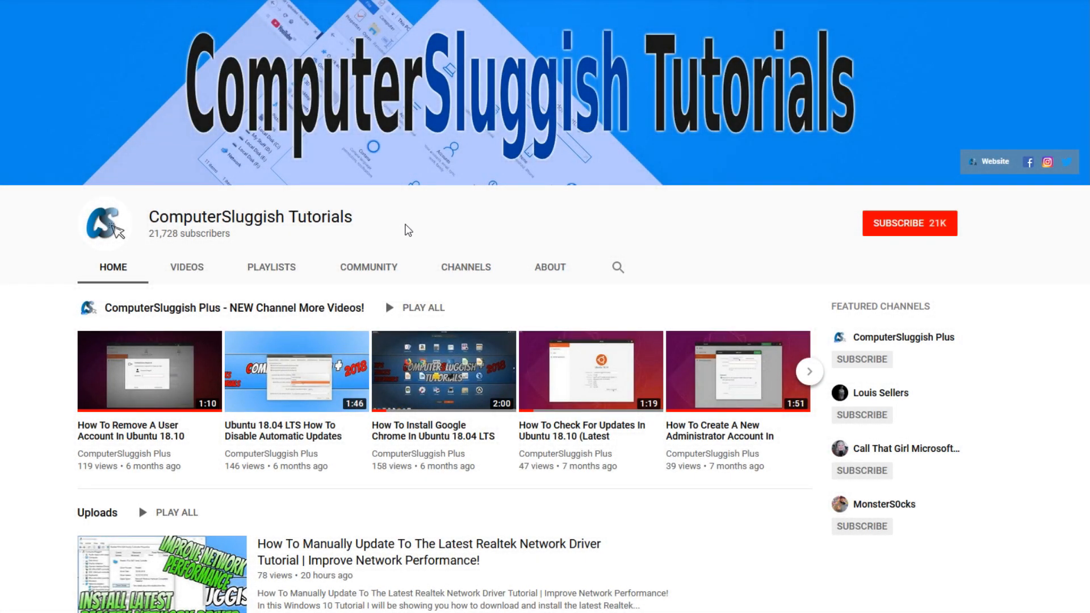
mouse_move(777, 205)
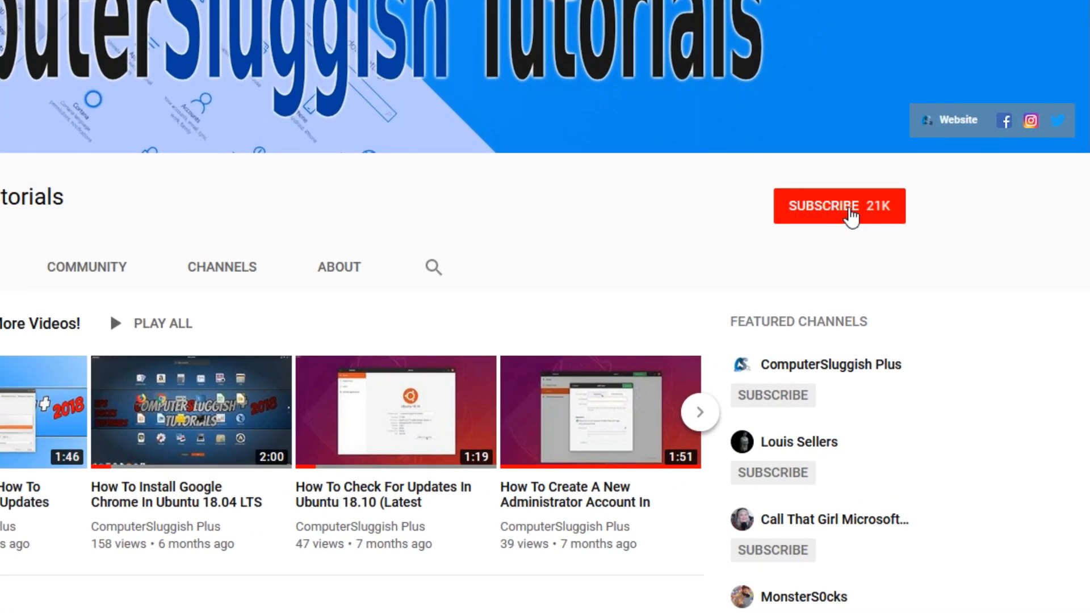
Subscribe to ComputerSluggish Tutorials on YouTube and turn on its notification bell
left_click(839, 206)
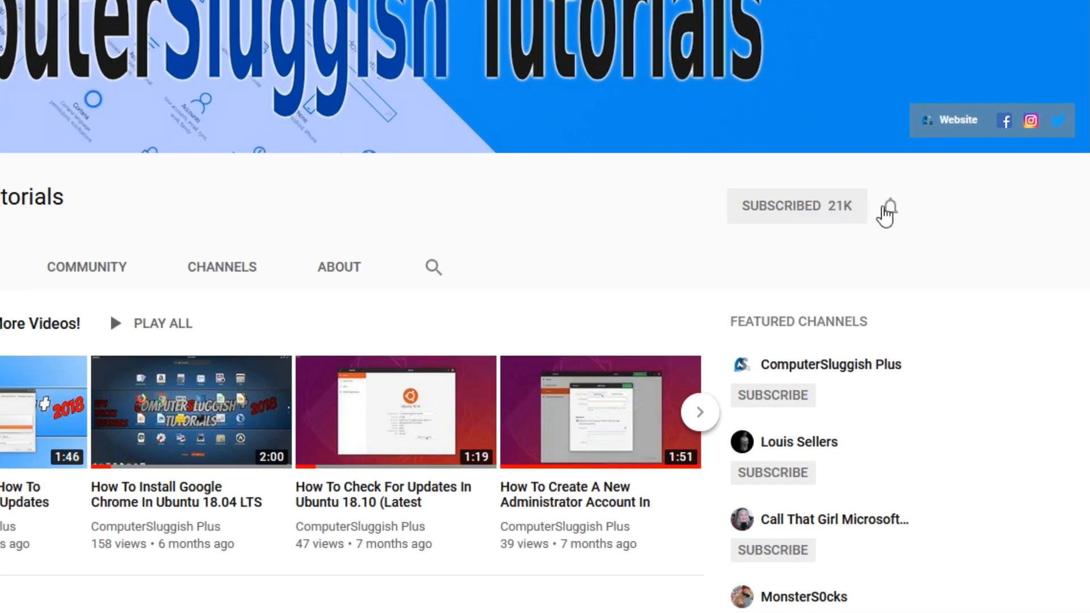
left_click(888, 207)
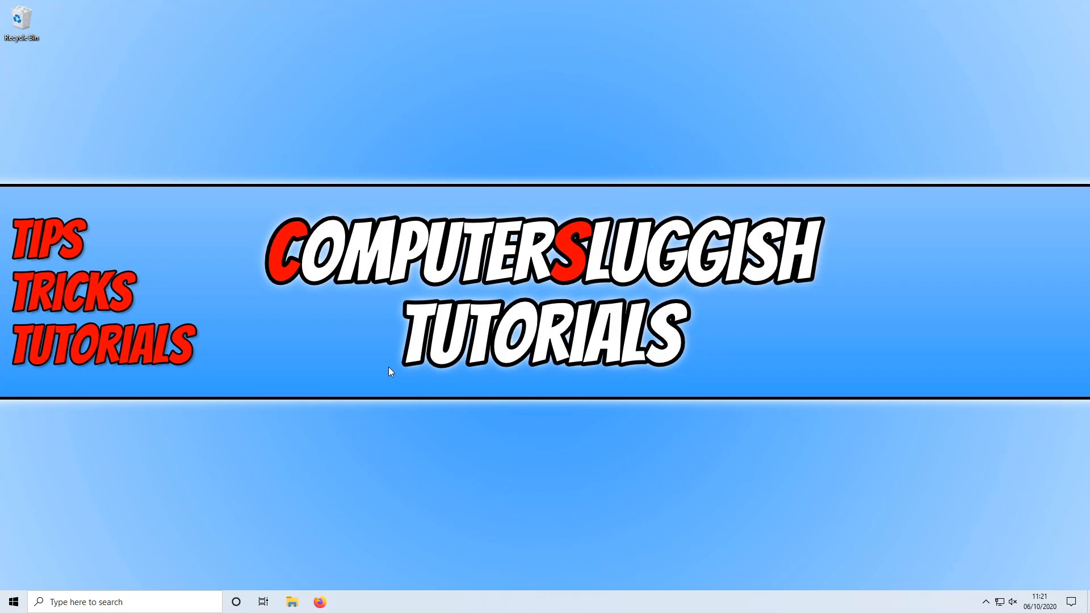
mouse_move(13, 601)
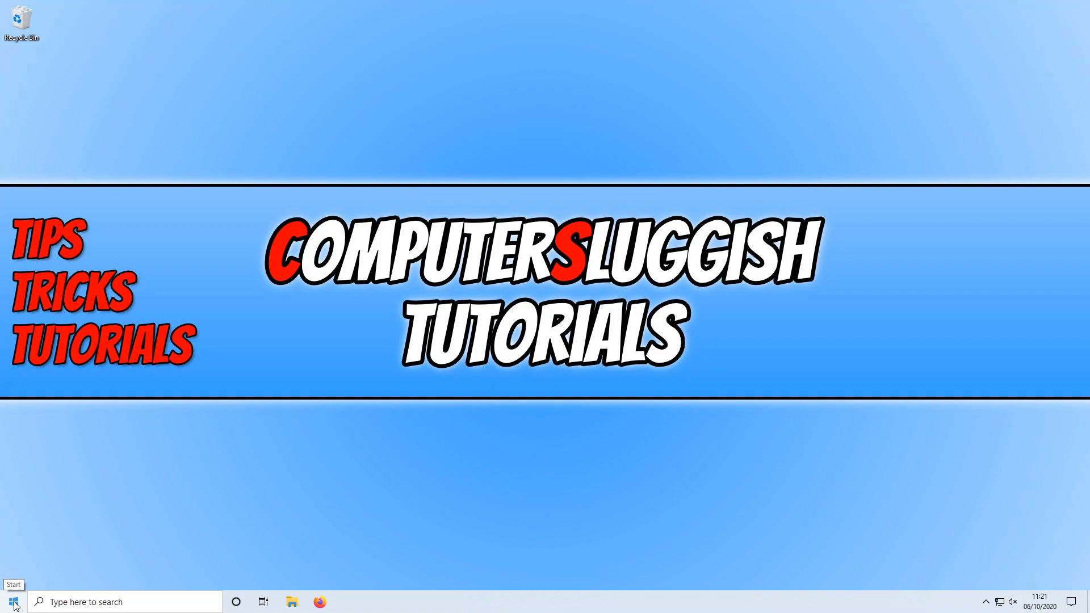
Open Power Options from the Start right-click menu, then Additional power settings
right_click(13, 601)
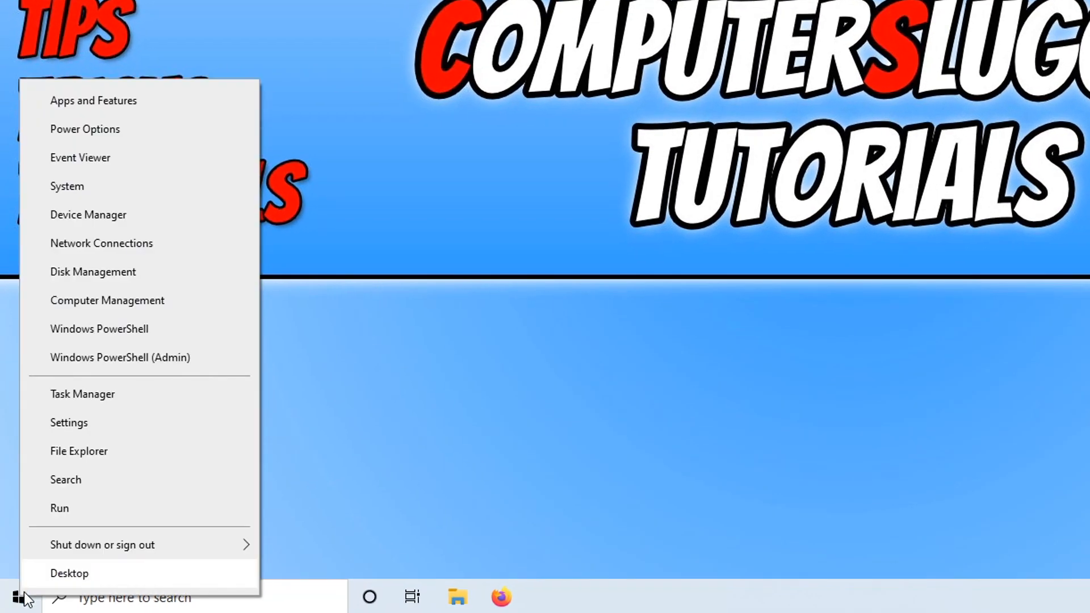
mouse_move(111, 130)
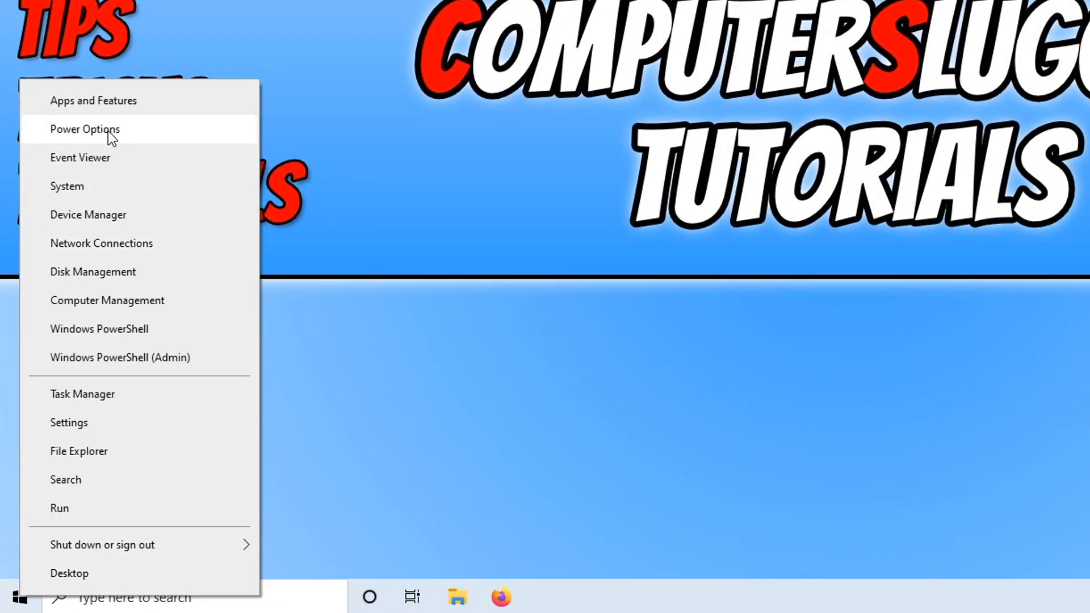
left_click(84, 129)
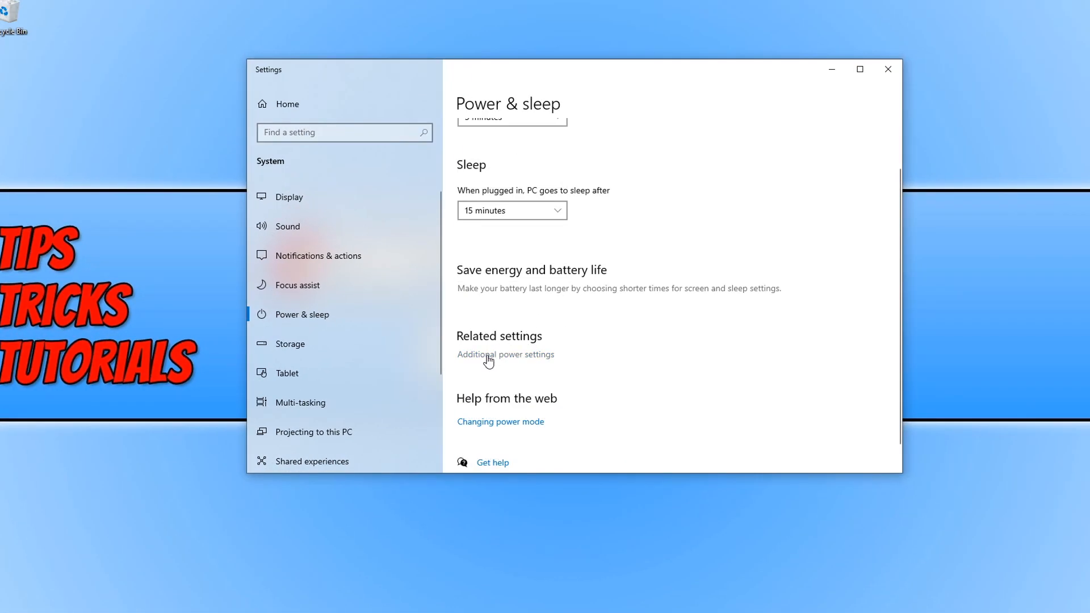
left_click(506, 354)
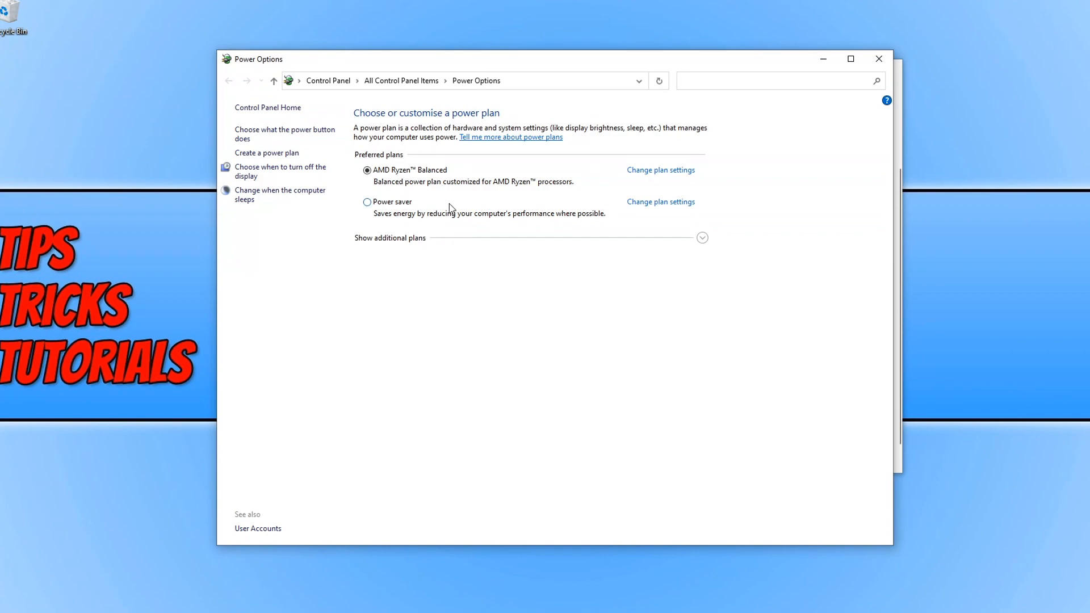
mouse_move(416, 186)
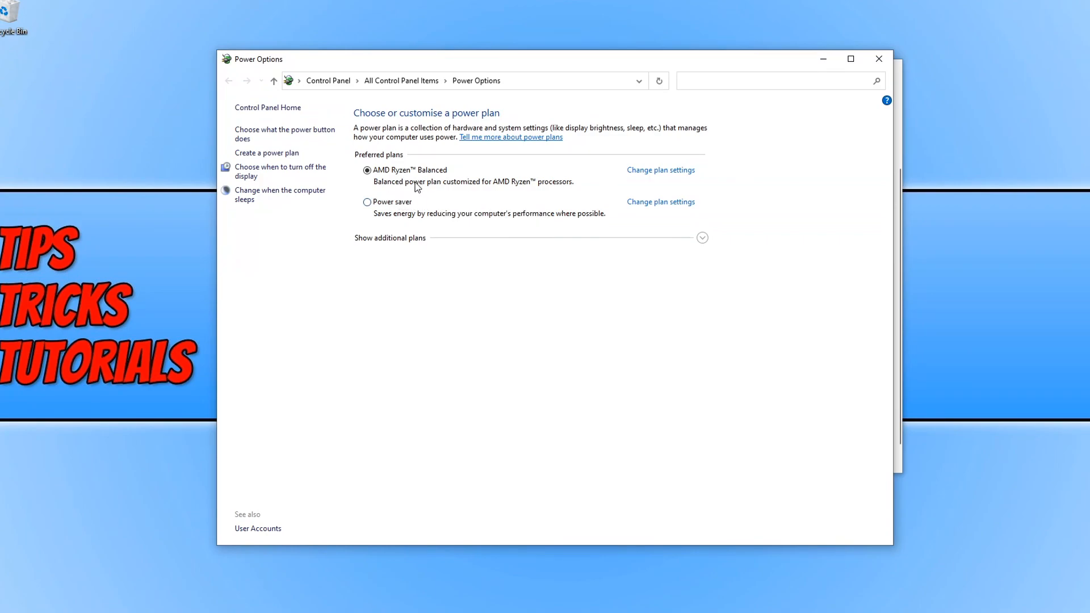
mouse_move(443, 183)
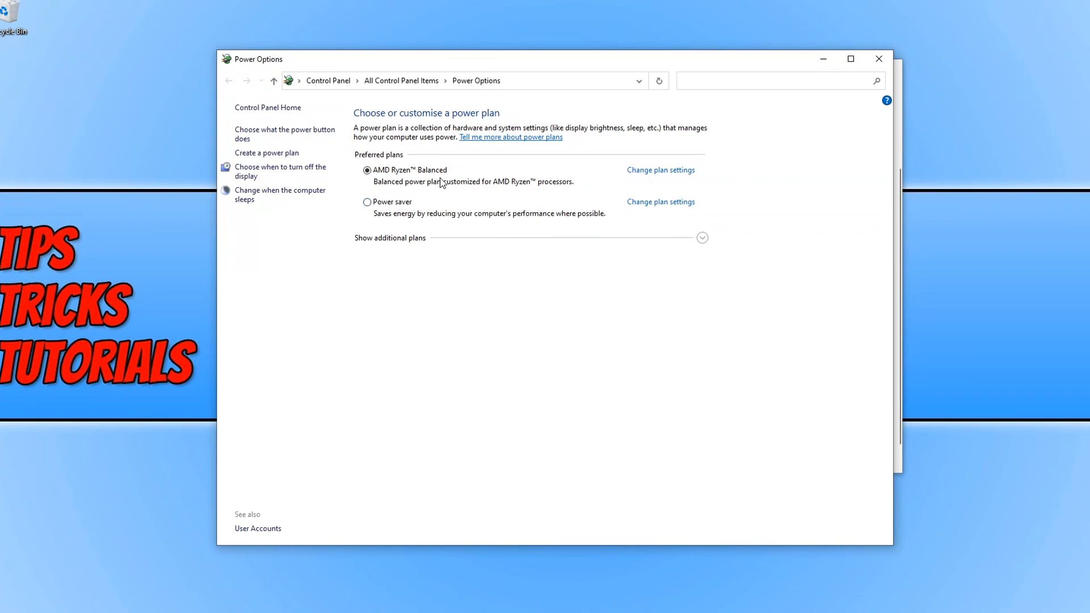
mouse_move(367, 202)
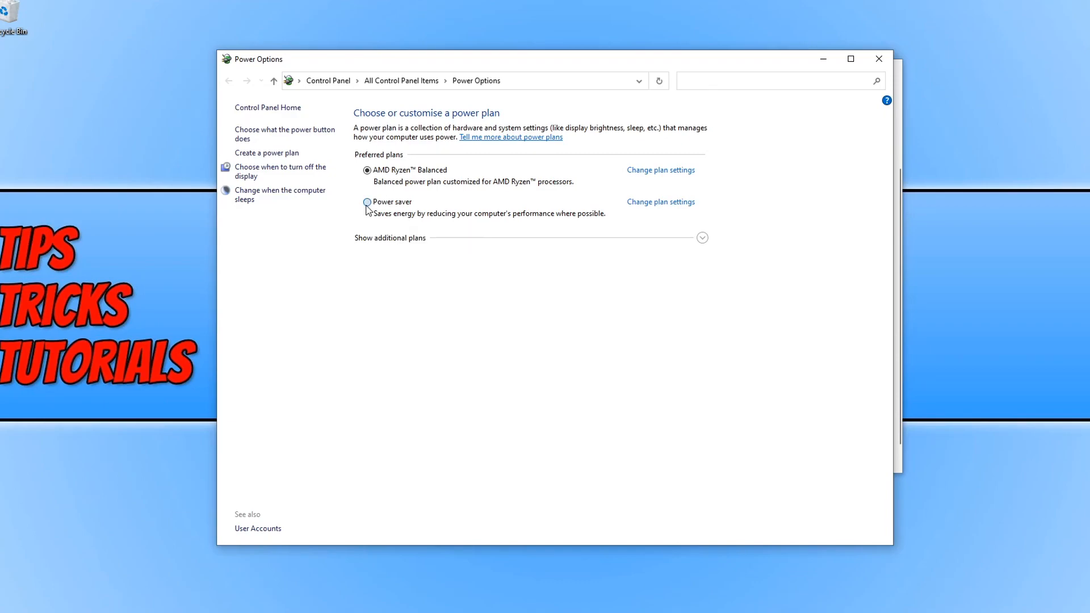
Select the Power saver radio button under Preferred plans
left_click(367, 202)
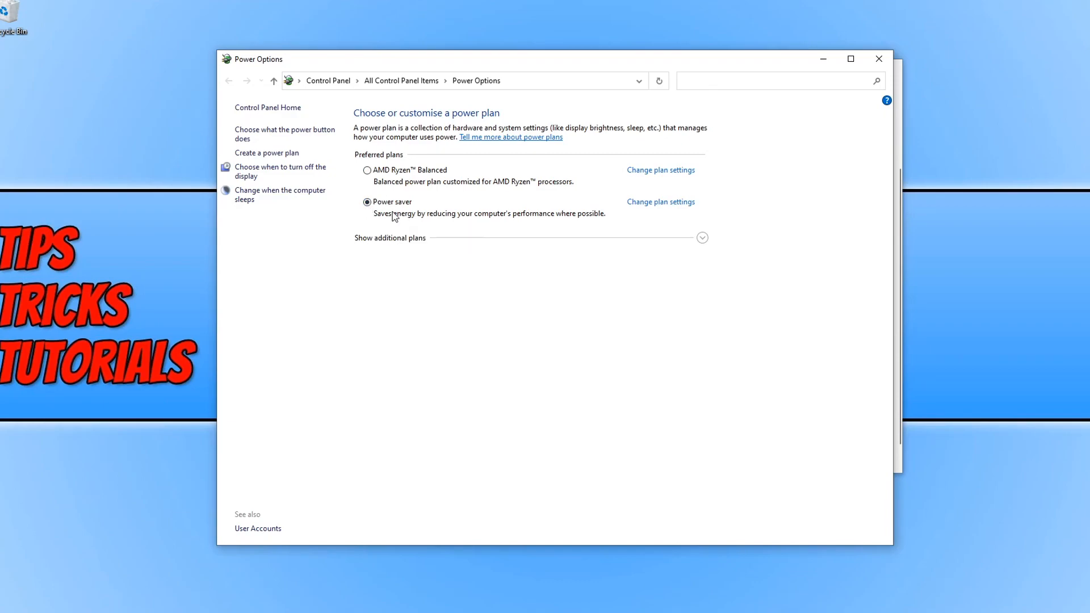
mouse_move(411, 235)
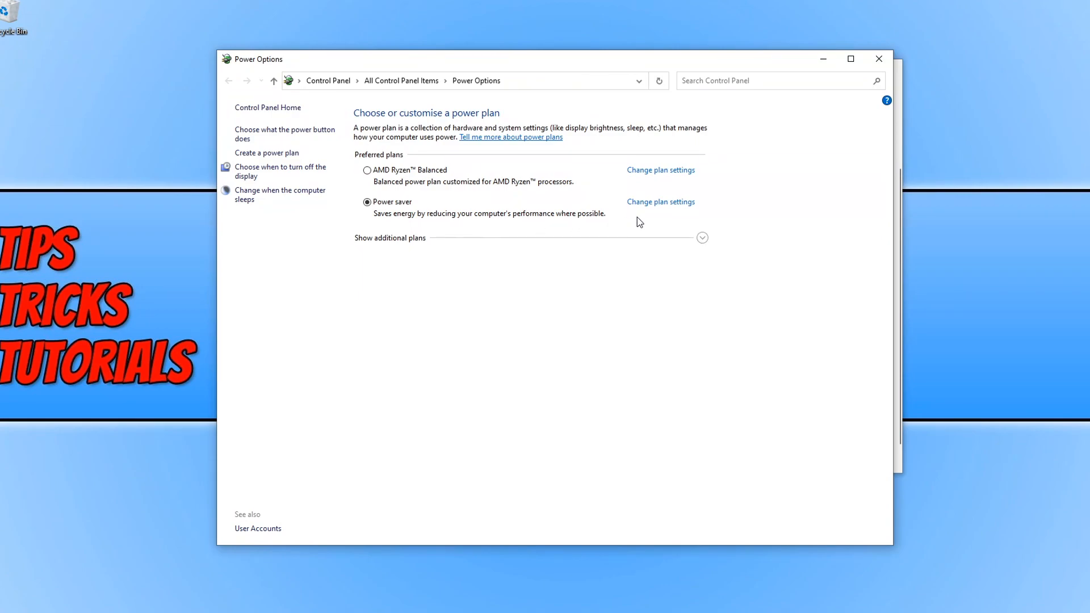
left_click(659, 201)
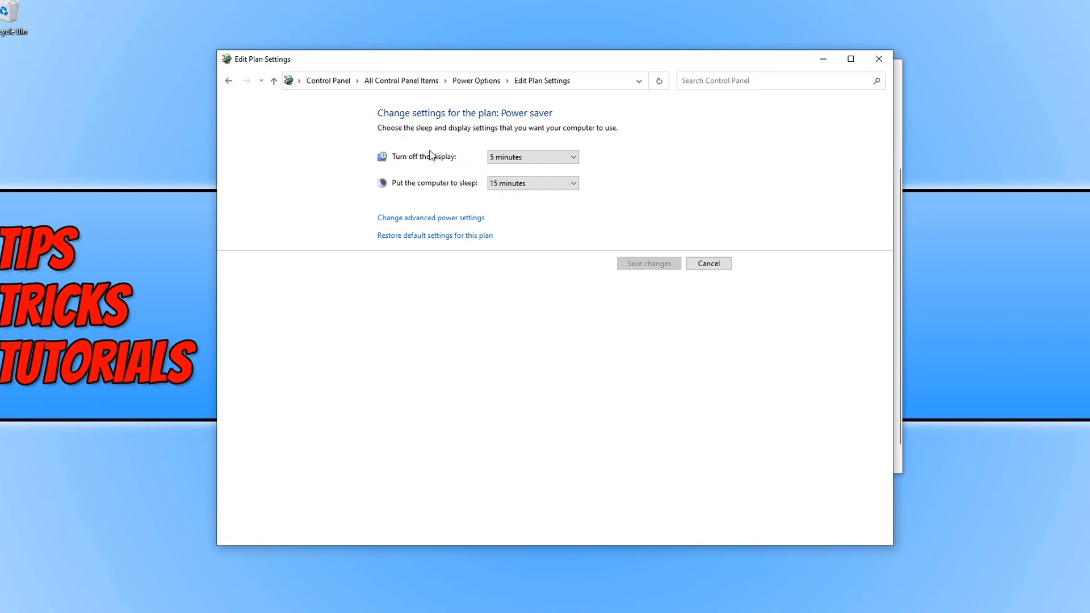
left_click(533, 157)
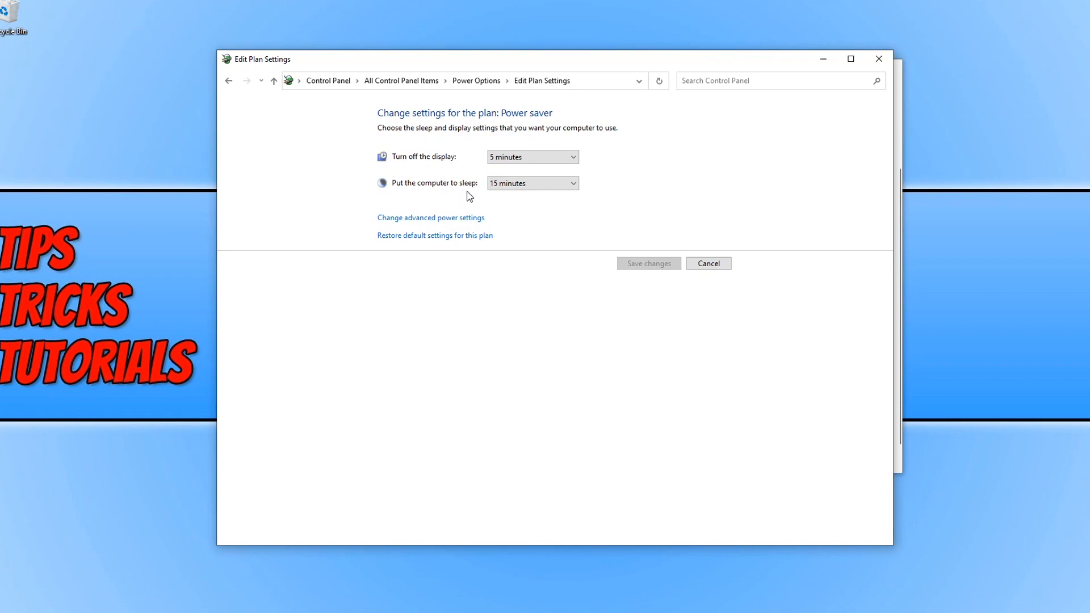
left_click(532, 183)
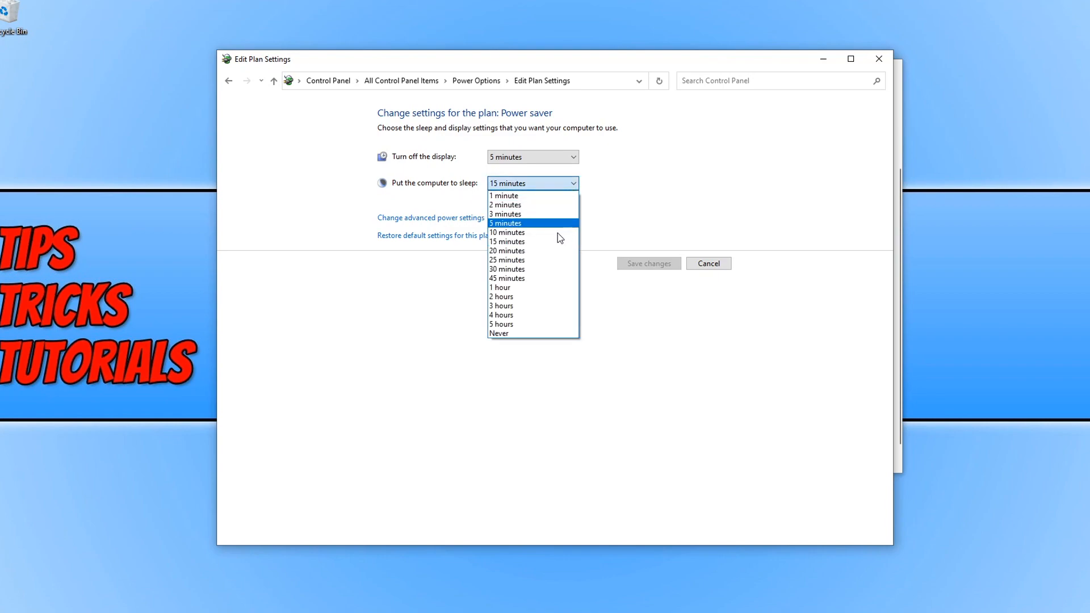
mouse_move(549, 306)
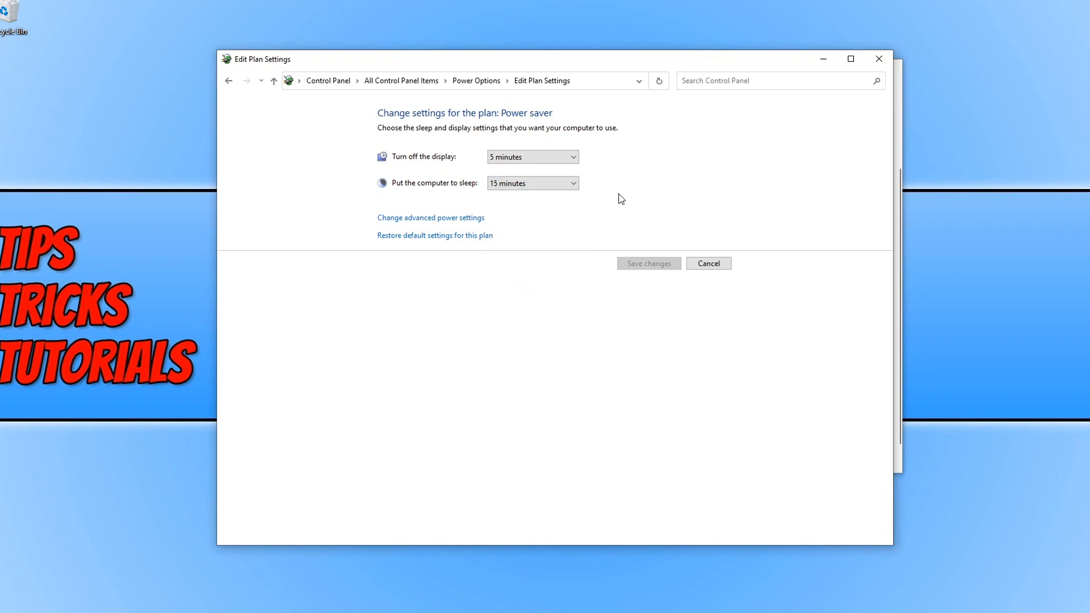
mouse_move(643, 273)
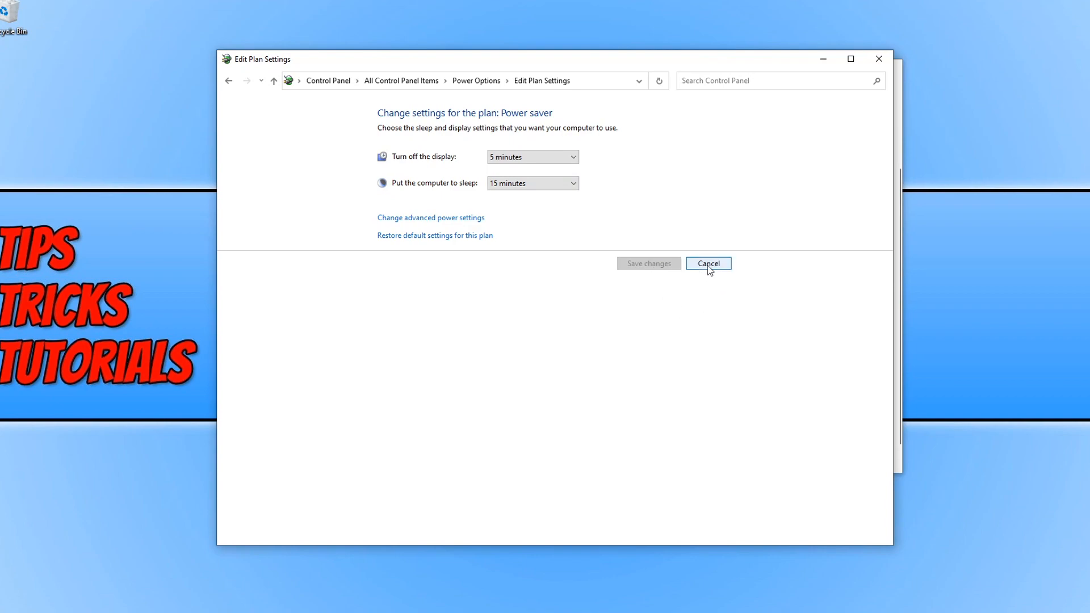
left_click(708, 263)
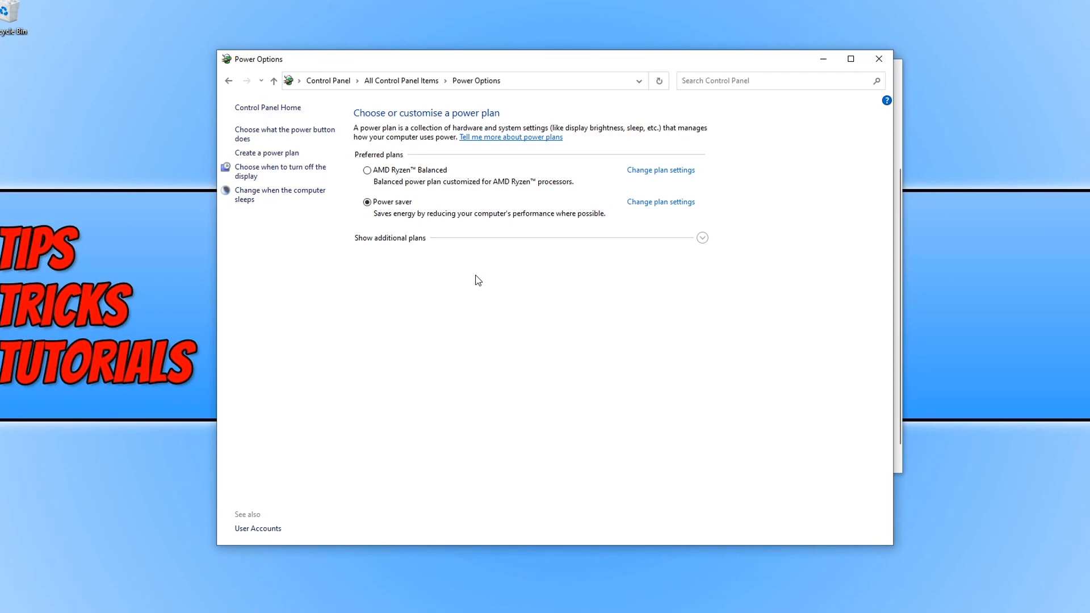
mouse_move(452, 287)
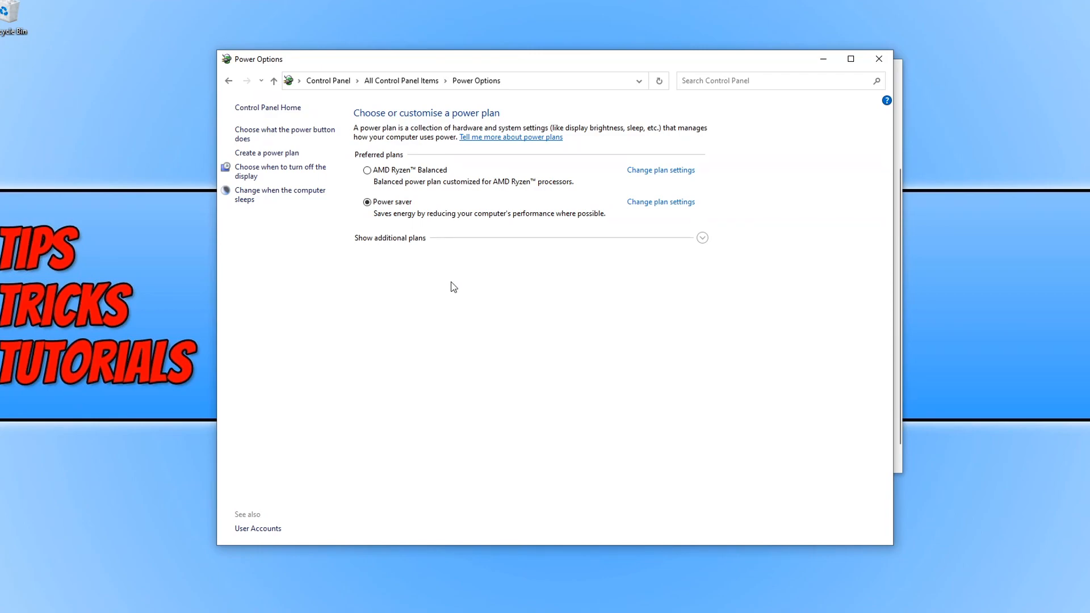